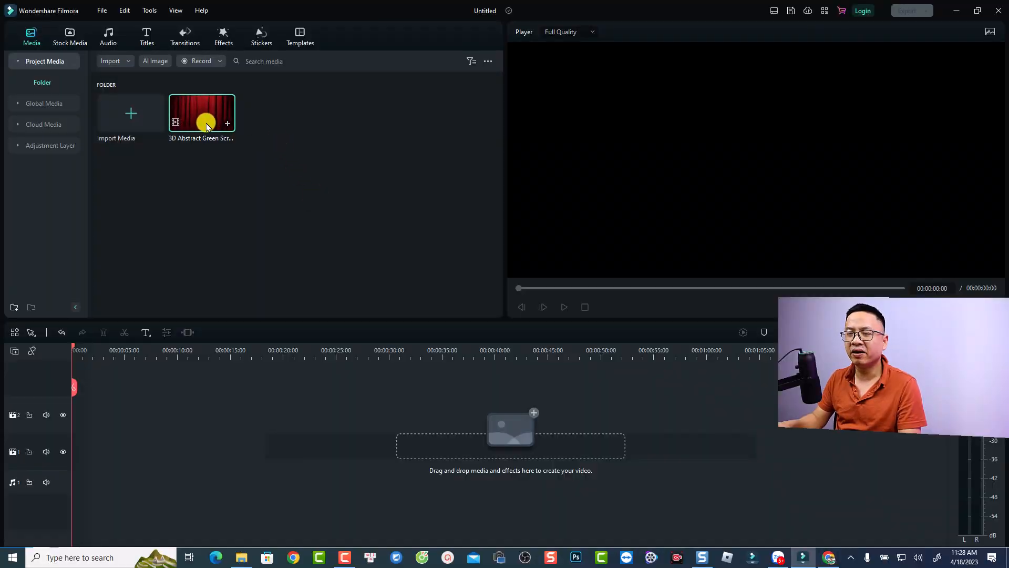
pyautogui.moveTo(206, 122)
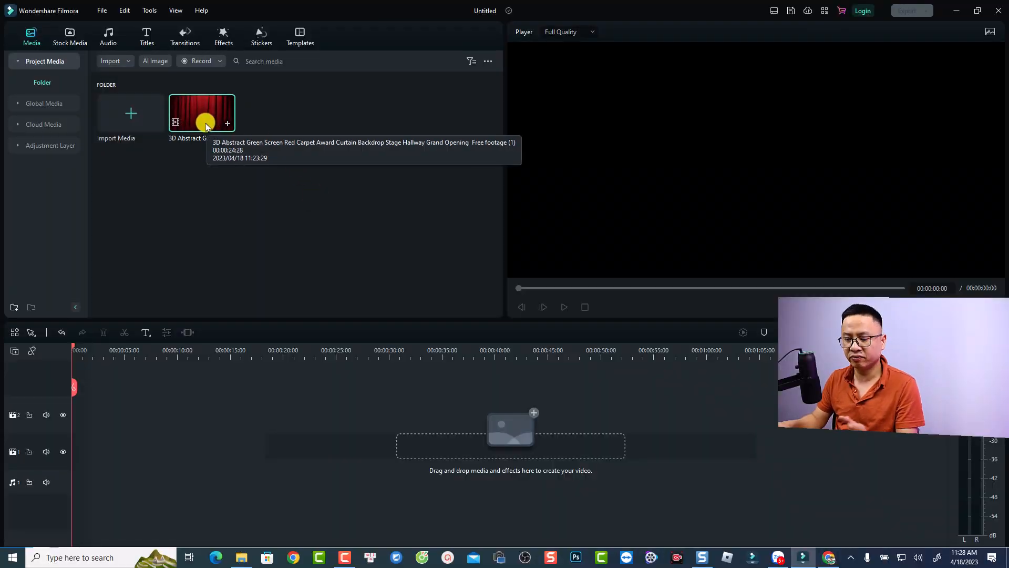
# Play the 3D Abstract Green Screen curtain clip in the Player, then pause it.
pyautogui.doubleClick(201, 113)
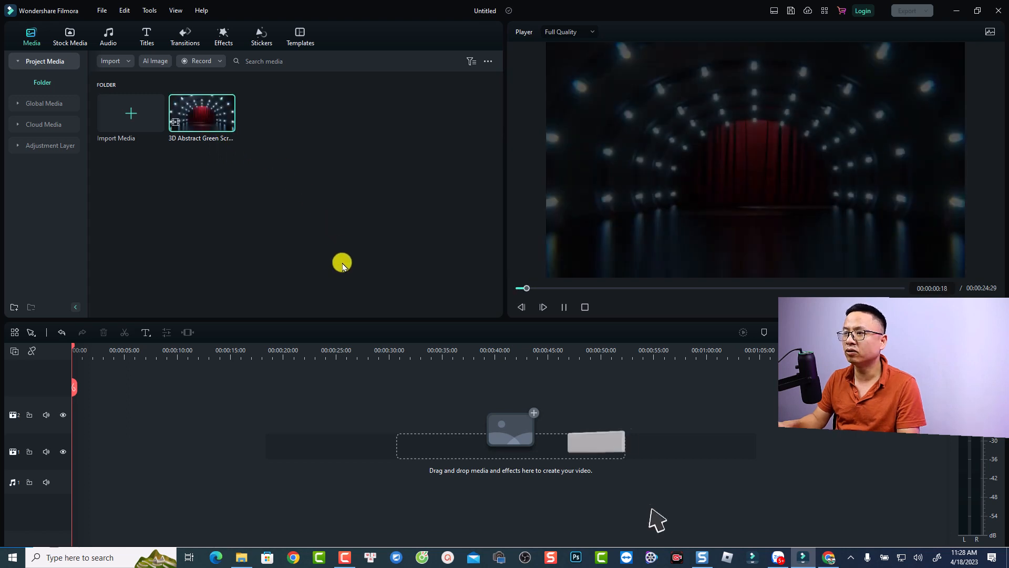
pyautogui.click(543, 307)
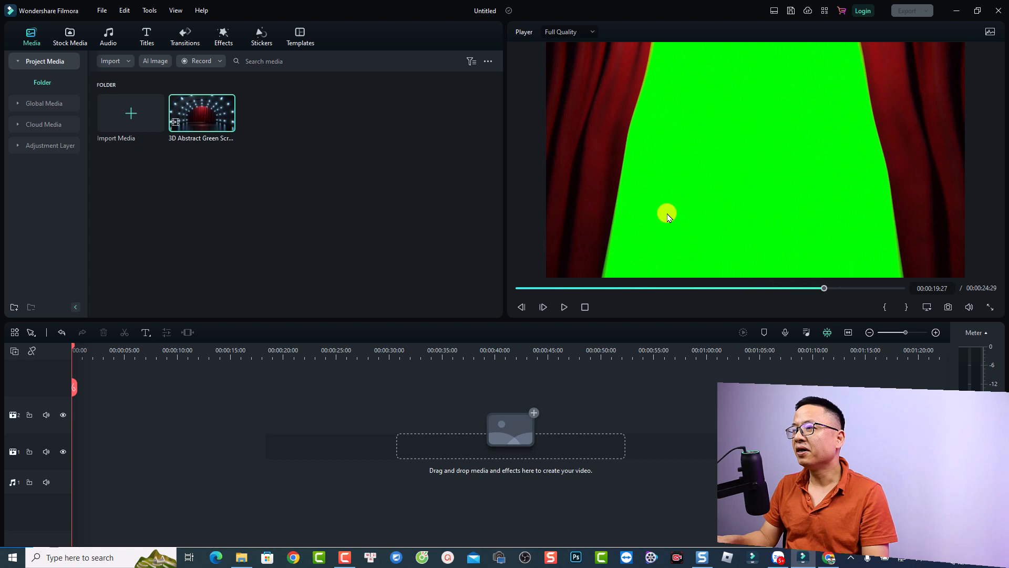
pyautogui.moveTo(722, 191)
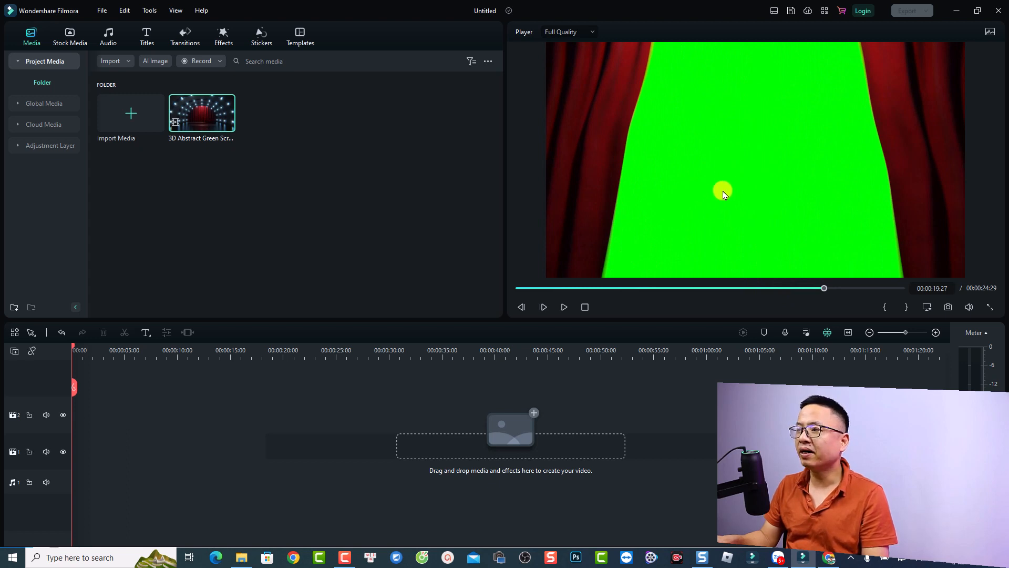
pyautogui.moveTo(617, 131)
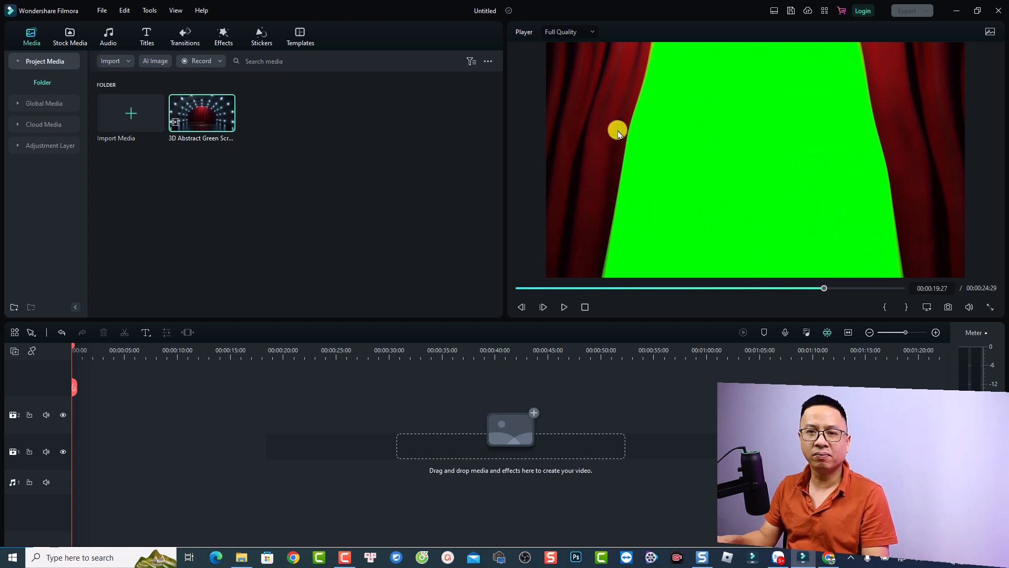
pyautogui.moveTo(508, 205)
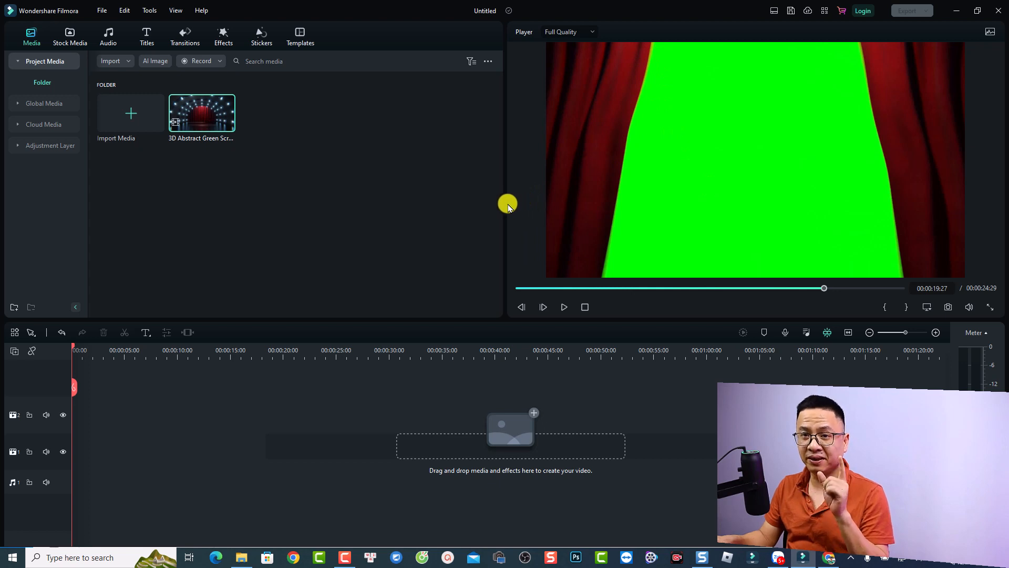
# Drag the green-screen curtain clip onto video track 2, starting at zero.
pyautogui.moveTo(202, 114); pyautogui.dragTo(193, 174)
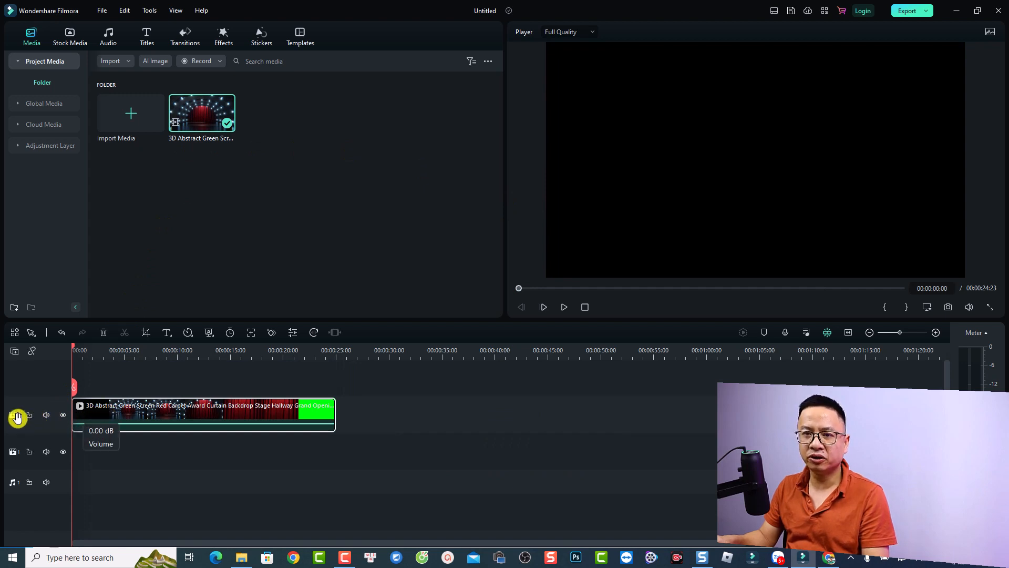
pyautogui.moveTo(204, 461)
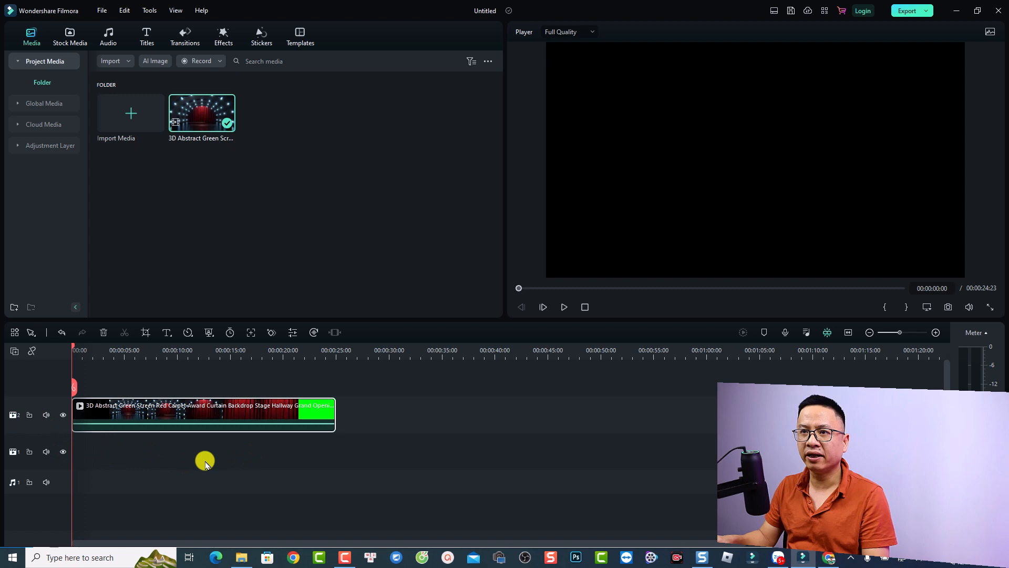
pyautogui.moveTo(70, 37)
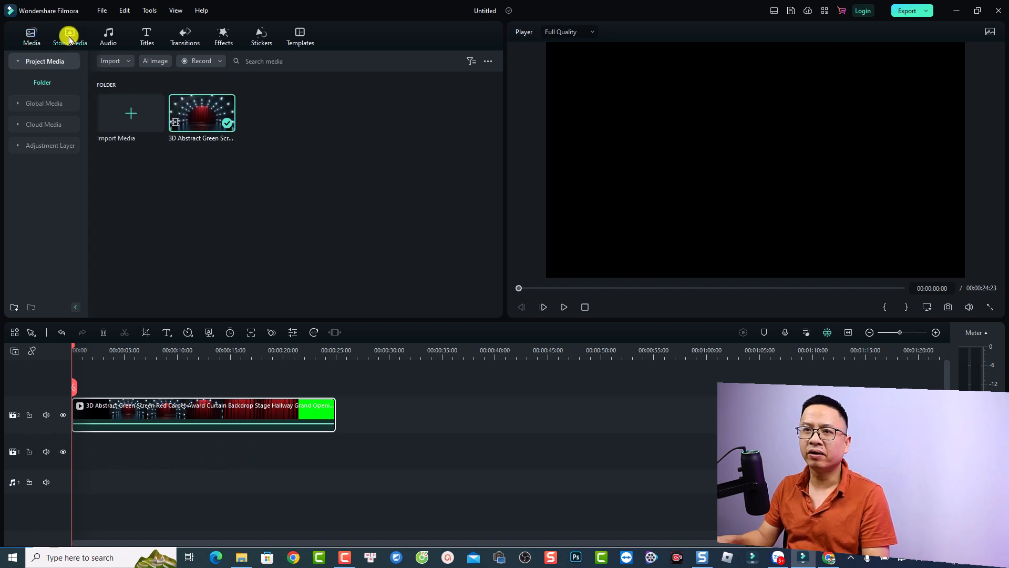
# Browse Stock Media downloads for the waterfall footage to place on track 1.
pyautogui.click(70, 36)
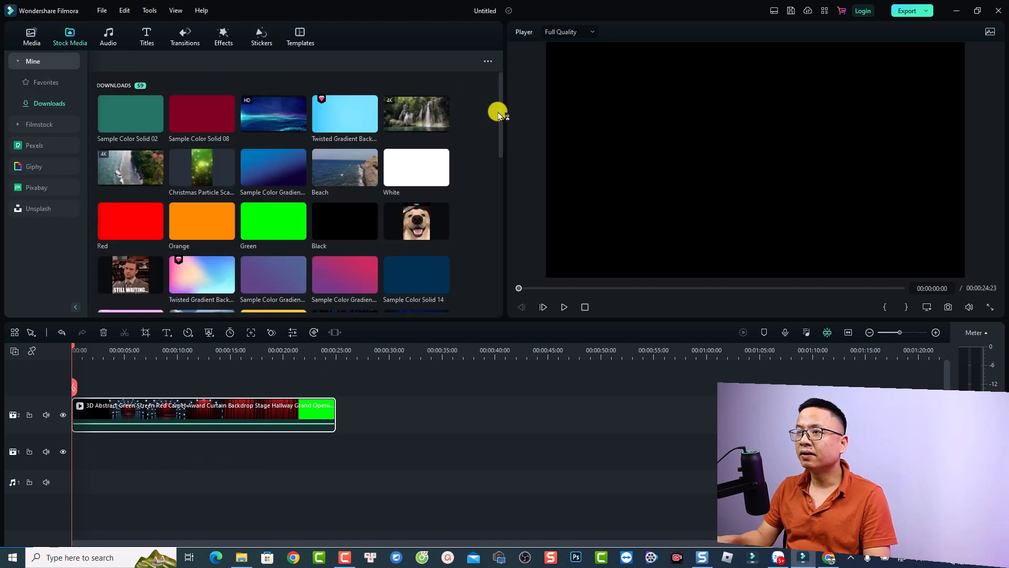
pyautogui.scroll(-3)
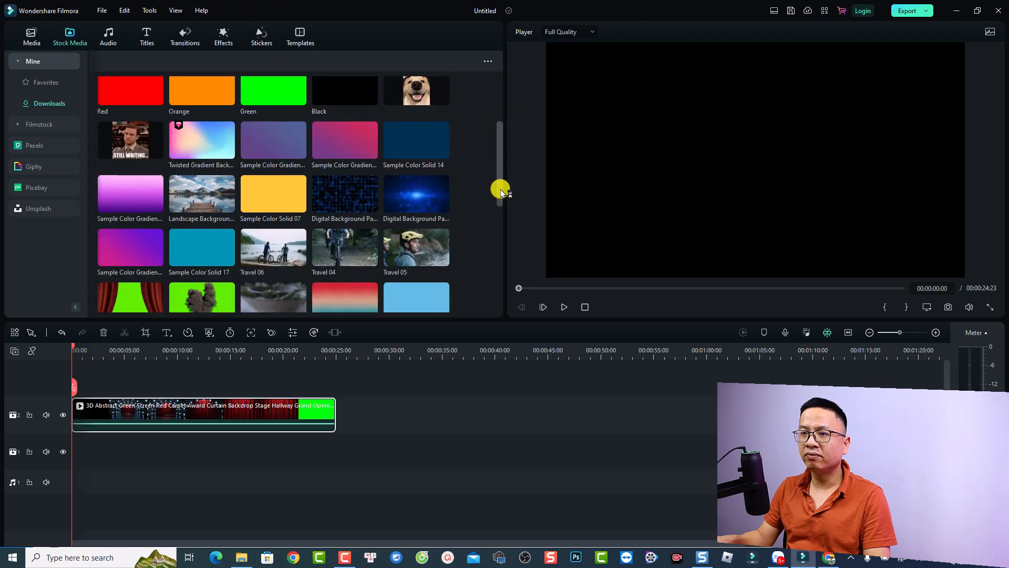
pyautogui.scroll(3)
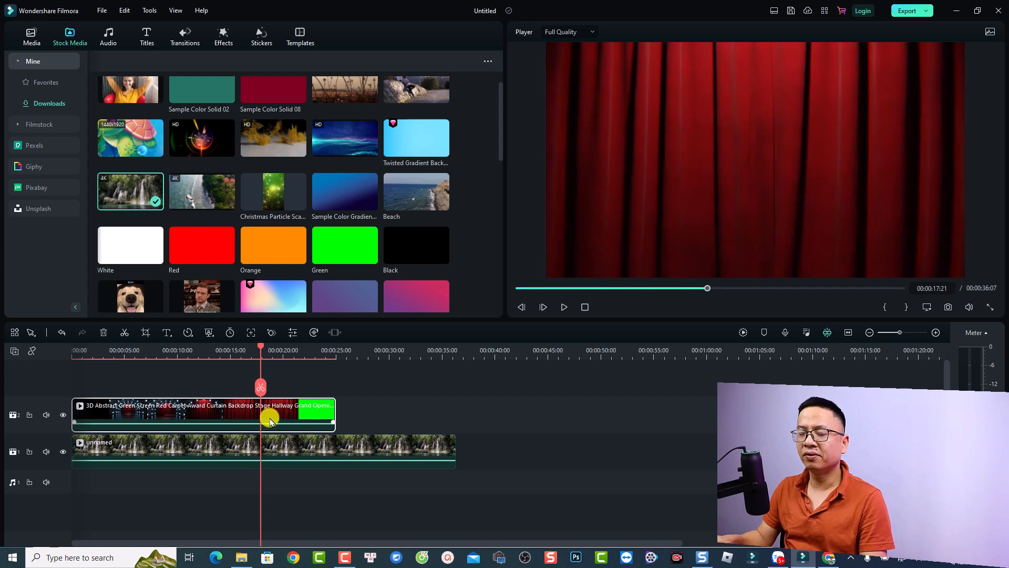
# Enable Chroma Key with green on the curtain clip under Video > AI Tools and confirm.
pyautogui.doubleClick(193, 415)
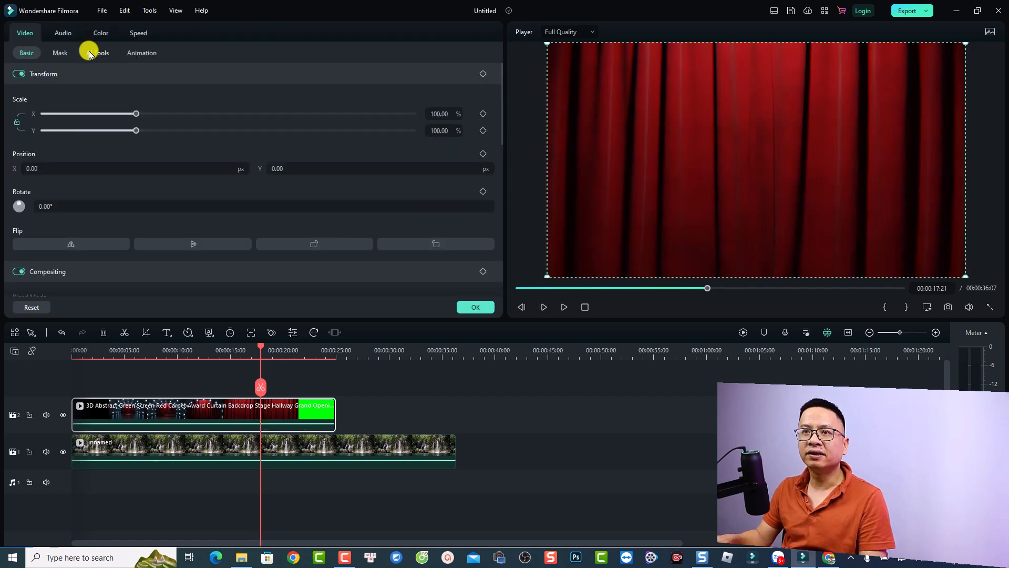
pyautogui.click(97, 52)
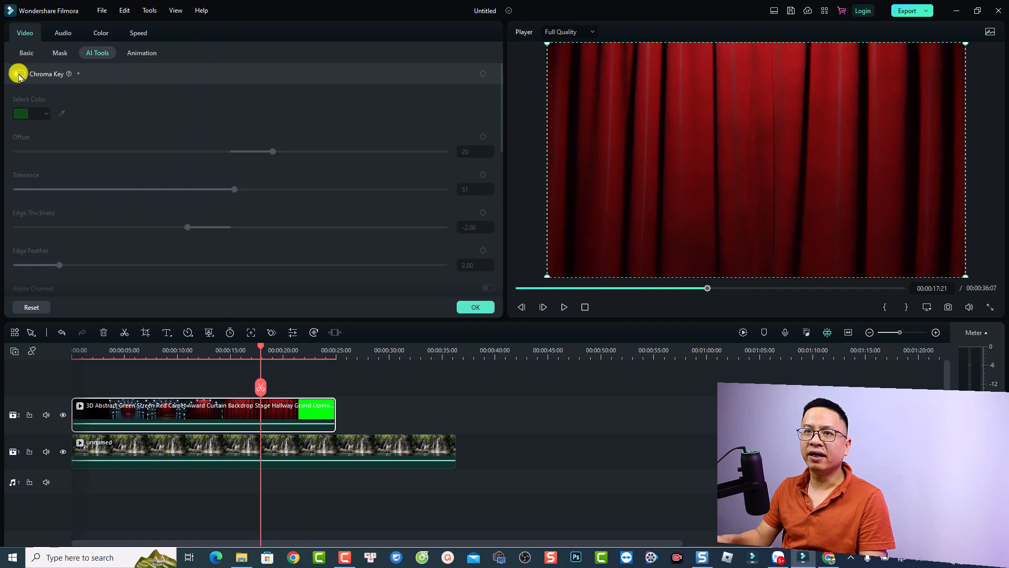
pyautogui.click(18, 74)
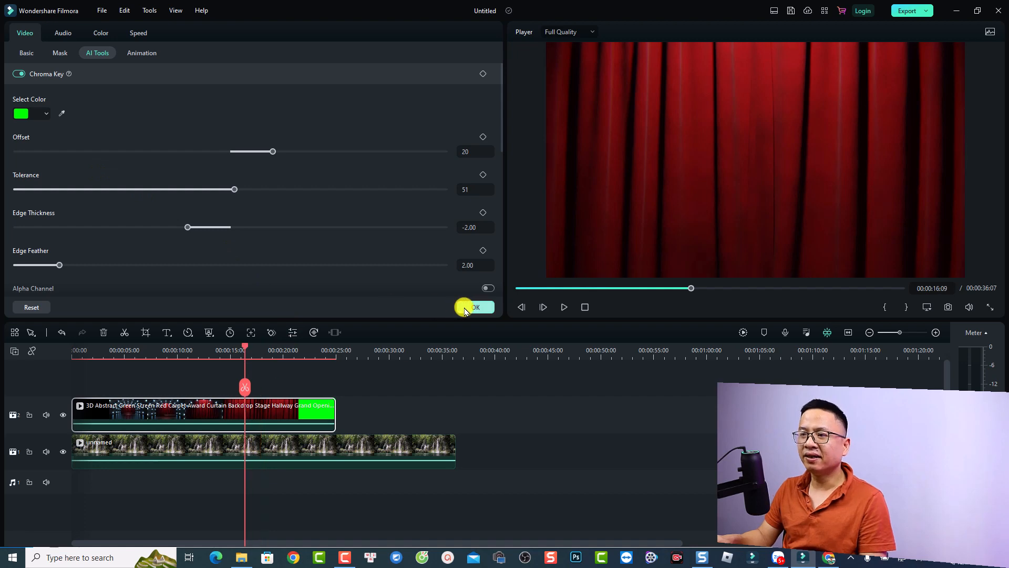
pyautogui.click(475, 307)
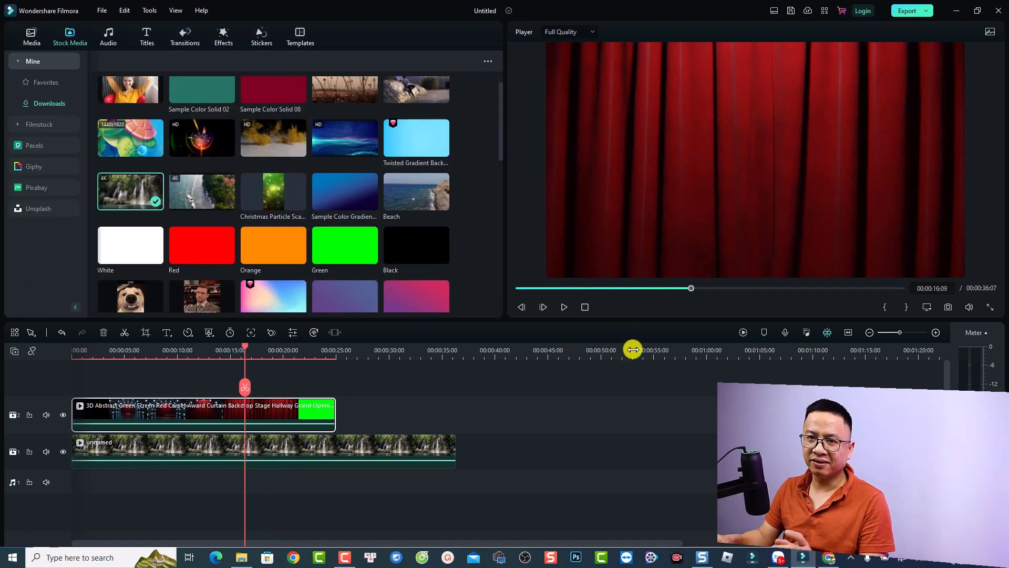
pyautogui.moveTo(658, 375)
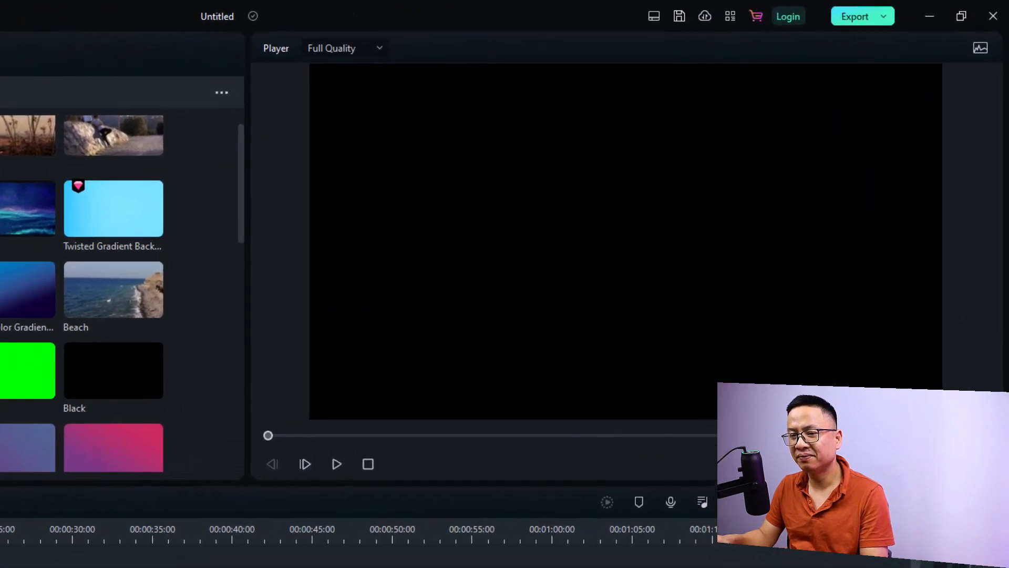
# Play the curtain-over-waterfall preview from the start in the Player.
pyautogui.click(336, 464)
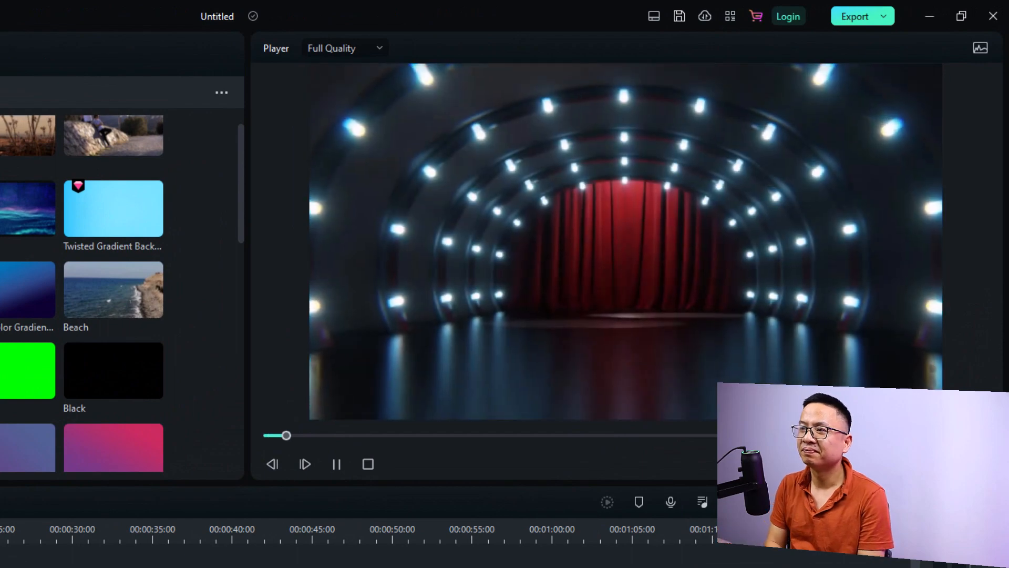